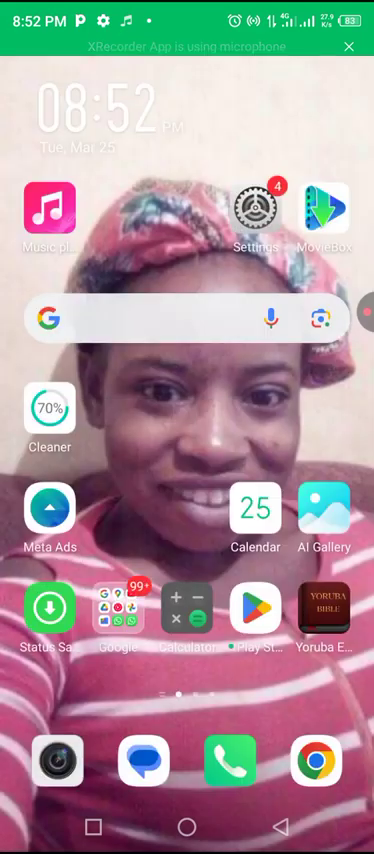
Launch Audio MP3 Editor from the app drawer and go to Video To Audio's clip folder list.
scroll(up, 3)
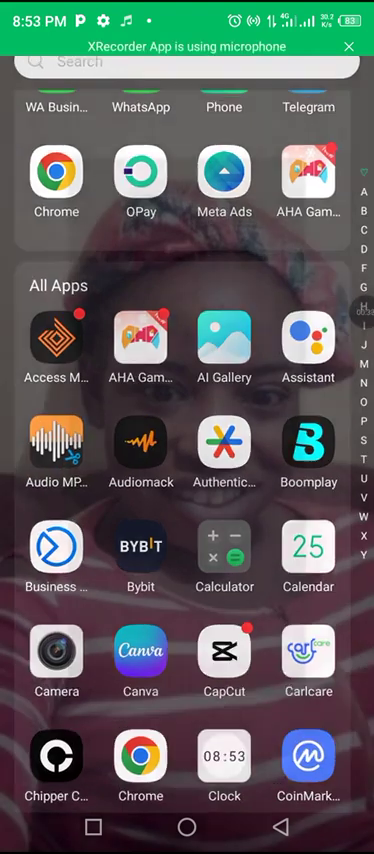
click(56, 442)
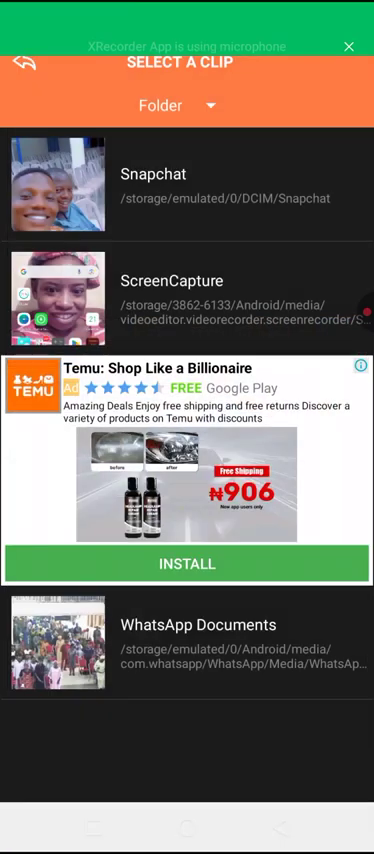
Select the 26.61 MB video of the man with glasses, then briefly play and pause its preview.
scroll(up, 3)
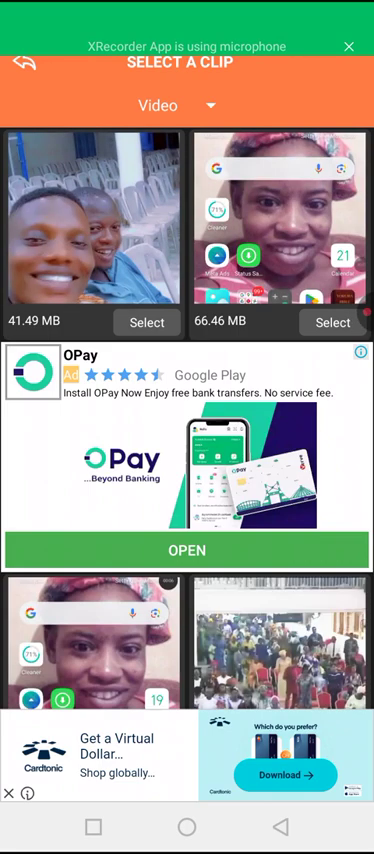
scroll(down, 3)
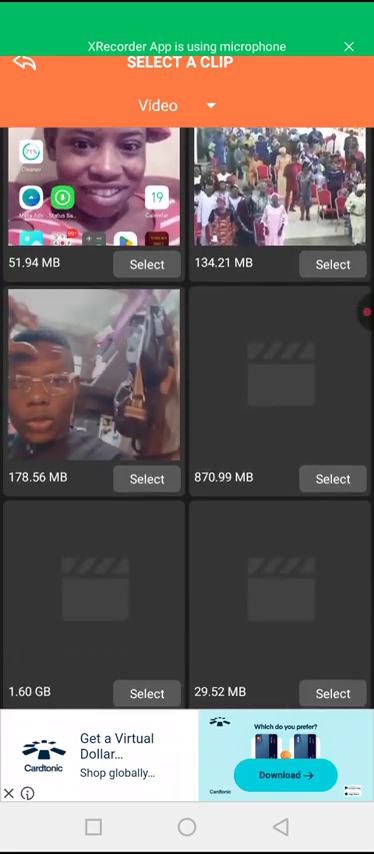
scroll(down, 3)
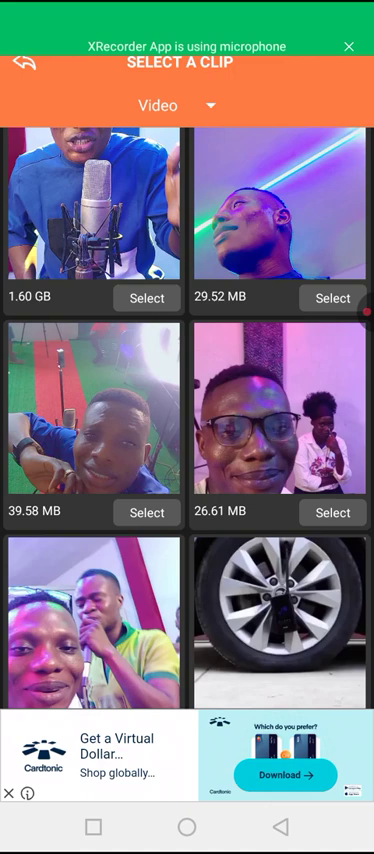
scroll(down, 3)
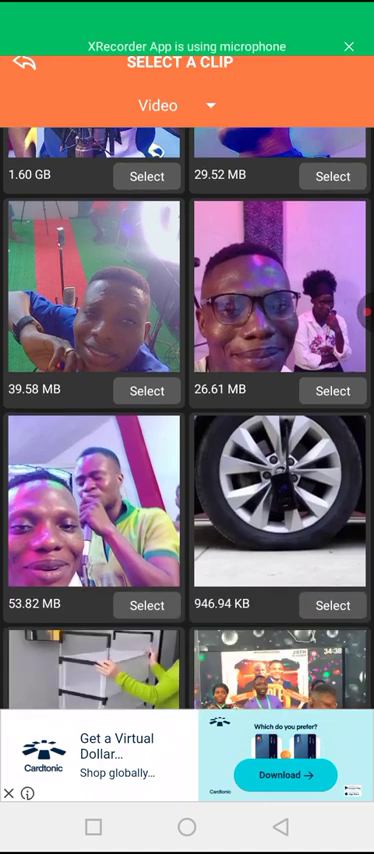
click(332, 392)
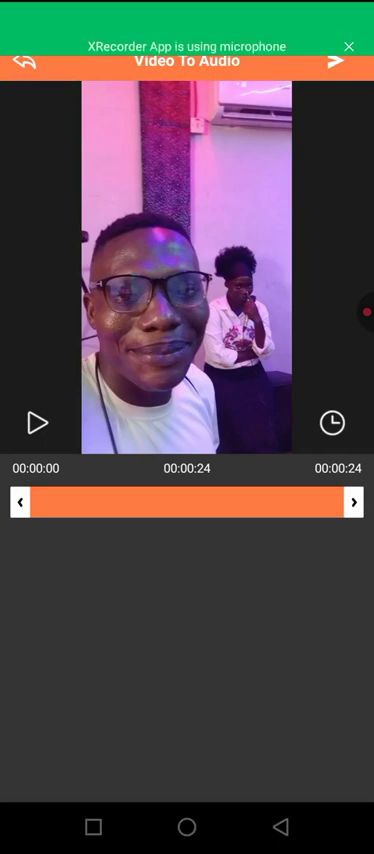
click(38, 420)
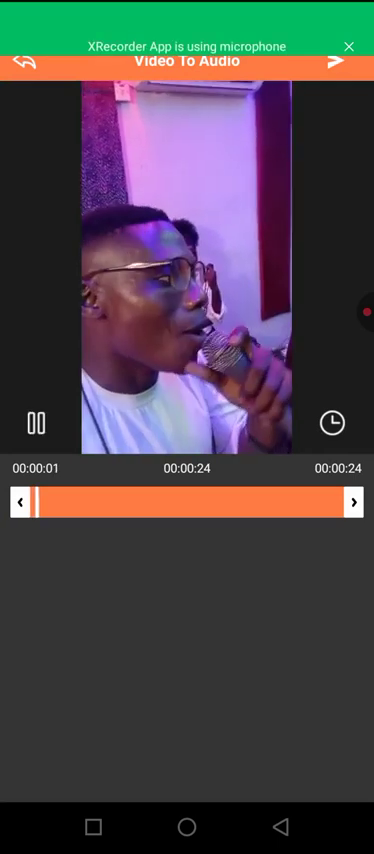
click(36, 420)
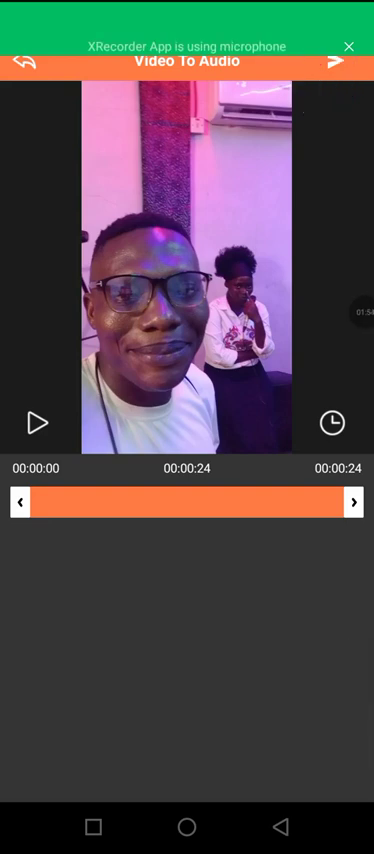
In the output settings, replace the default filename with 'Jesus is Good'.
click(336, 62)
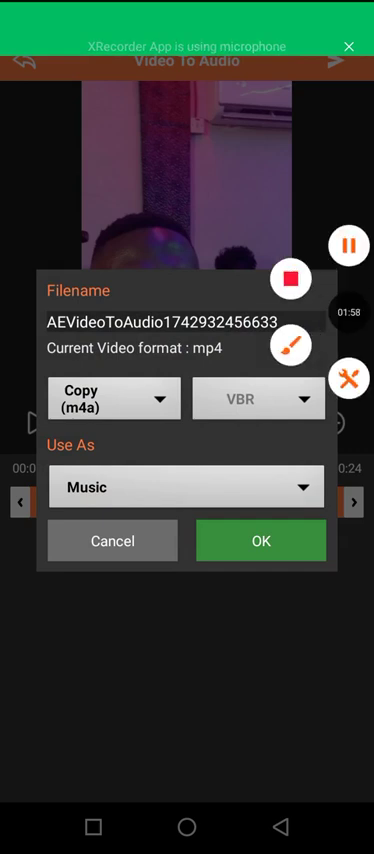
click(292, 344)
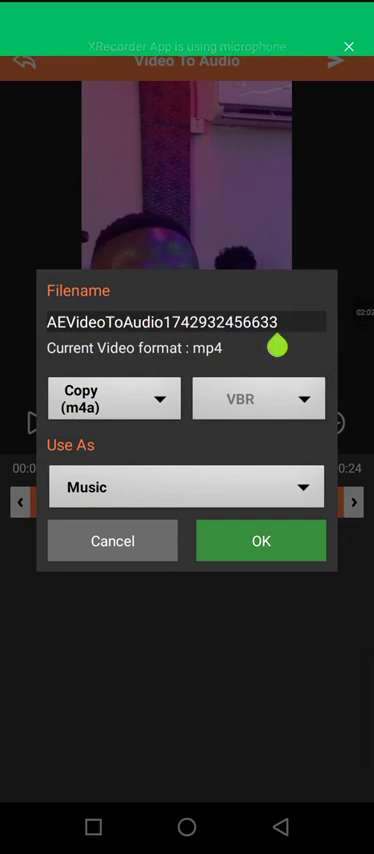
click(184, 324)
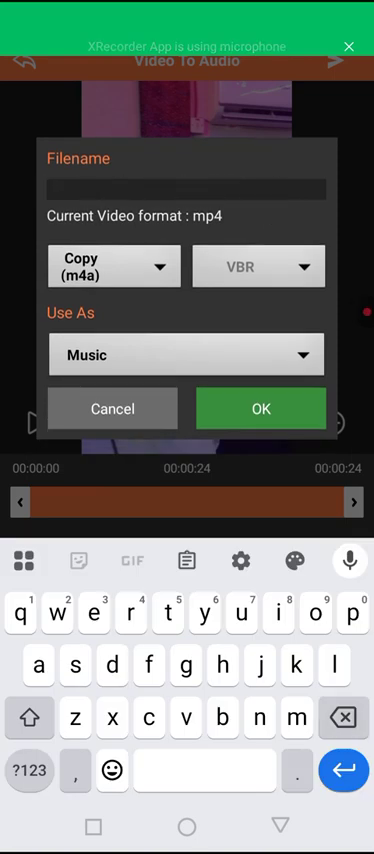
text(Jesus)
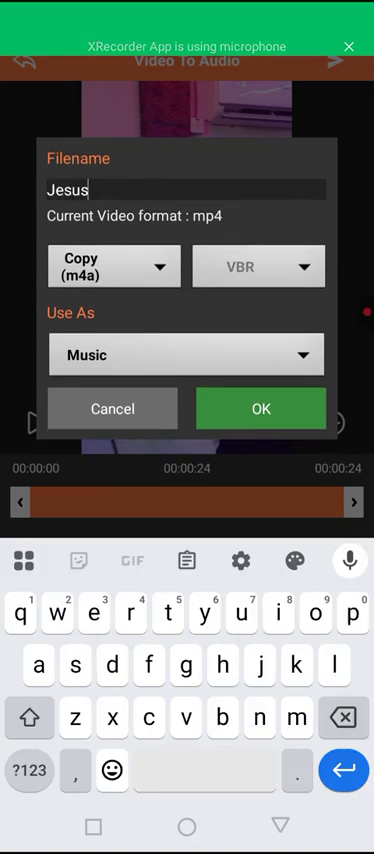
text(is Good)
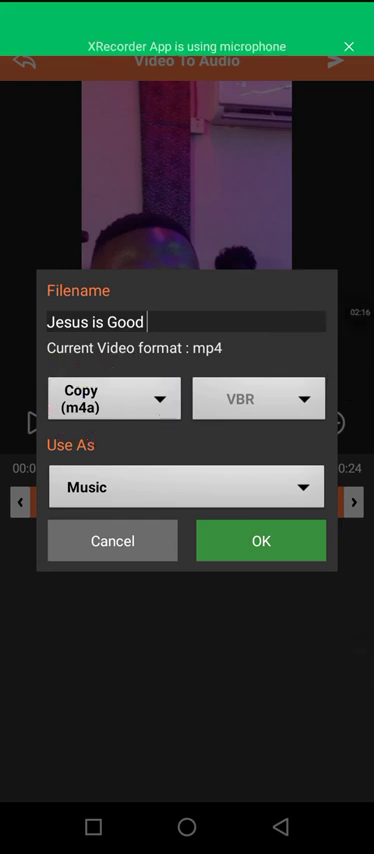
Choose mp3 format, keep Use As Music, and confirm to start the conversion.
click(112, 398)
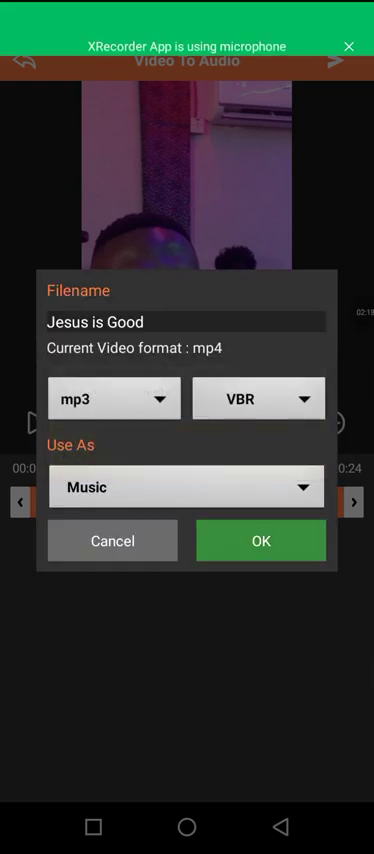
click(188, 320)
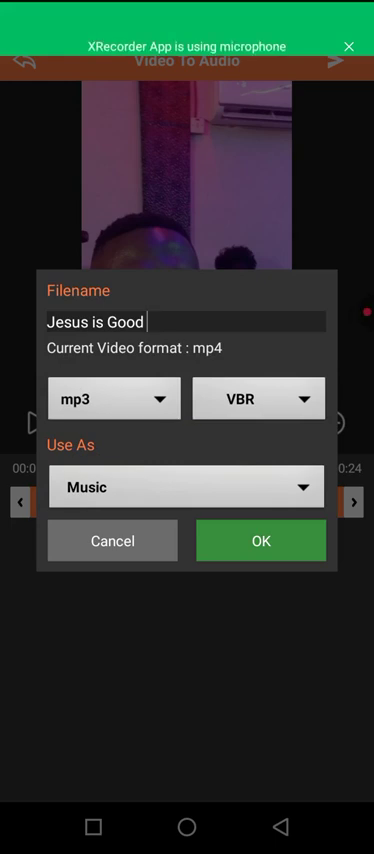
click(260, 540)
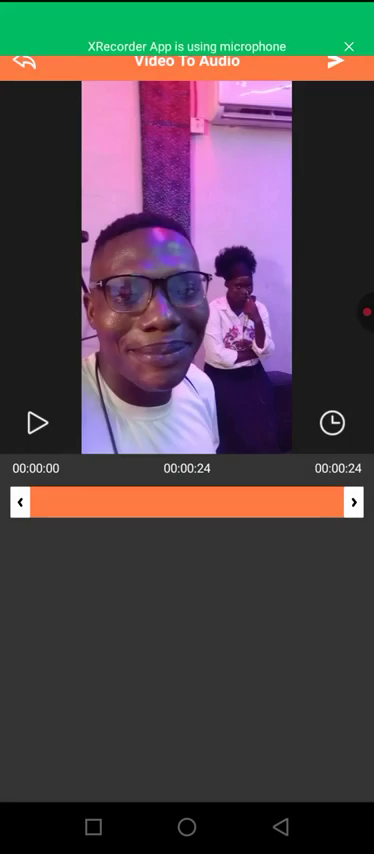
Dismiss the full-screen ad and return to the app's home menu of audio tools.
click(336, 62)
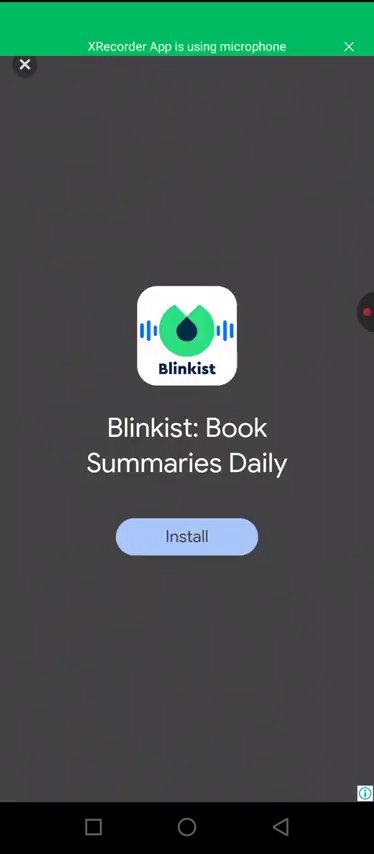
click(28, 64)
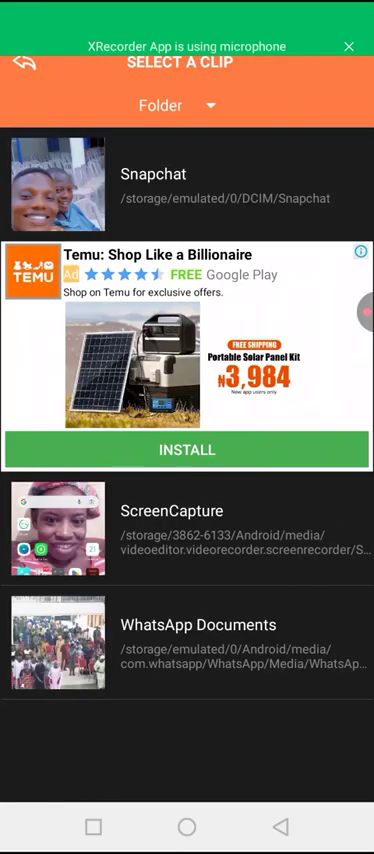
scroll(down, 3)
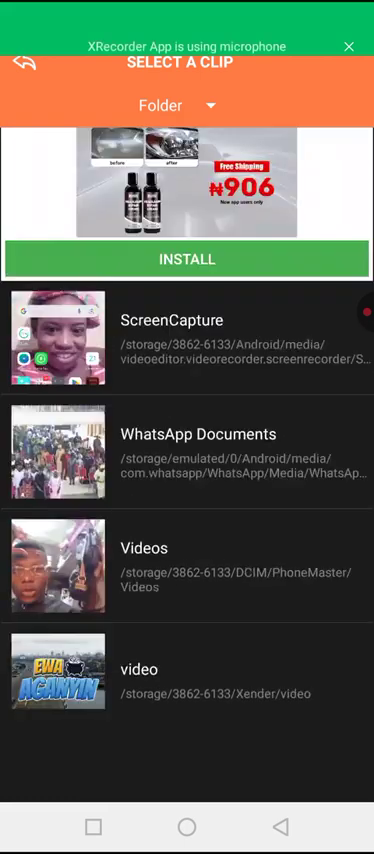
scroll(up, 3)
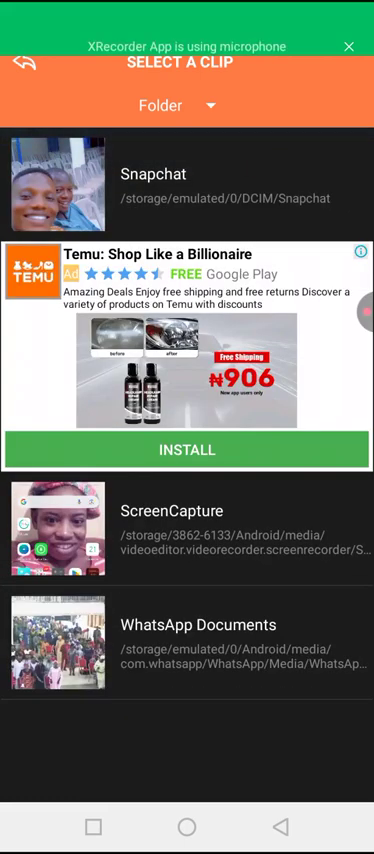
scroll(down, 3)
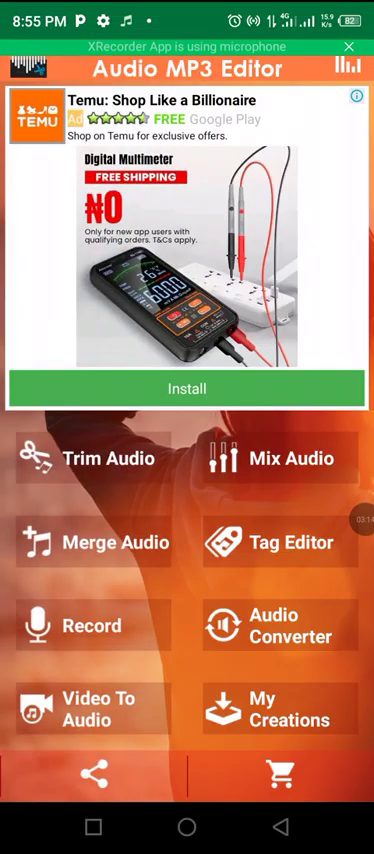
Play the JESUS IS GOOD track from My Creations, then go Home and bring up the app drawer.
drag(188, 10, 188, 400)
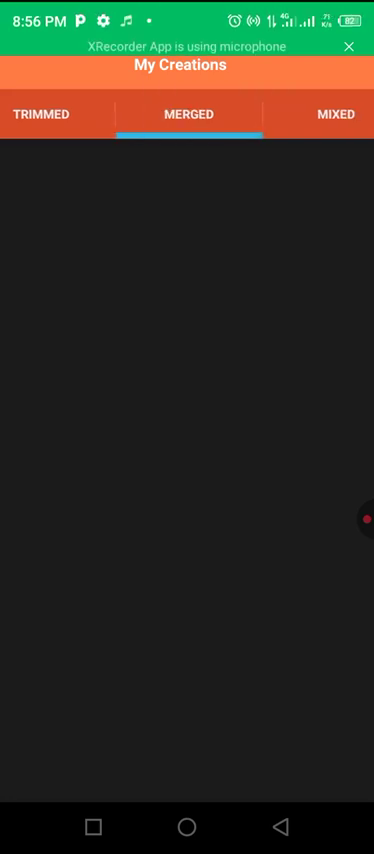
scroll(left, 3)
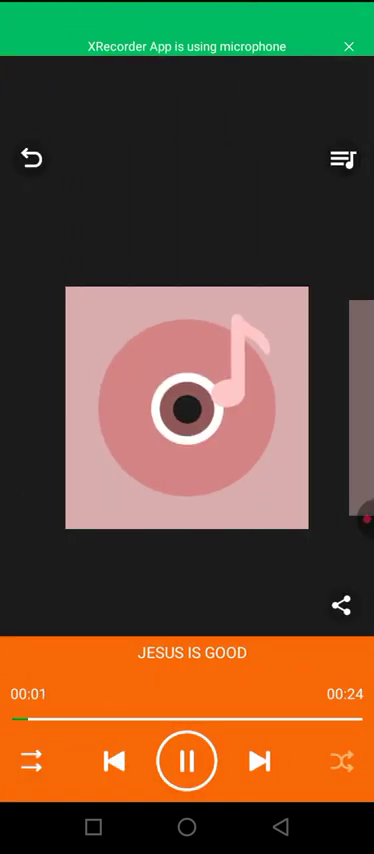
click(188, 760)
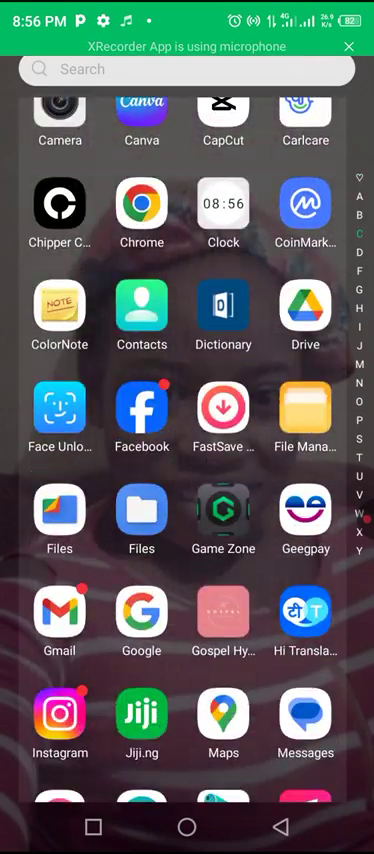
In File Manager browse All files > Internal storage to the VideoToAudio folder holding Jesus is Good.mp3.
click(304, 410)
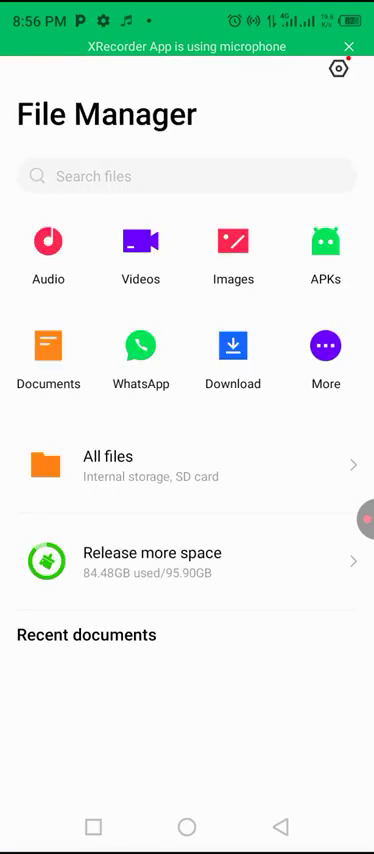
click(184, 466)
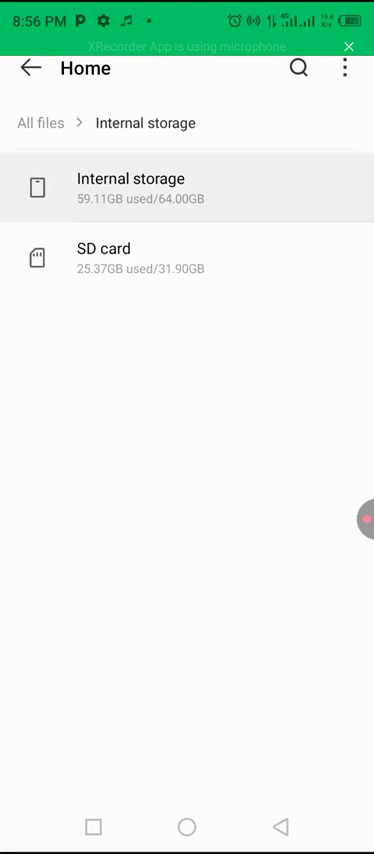
click(188, 188)
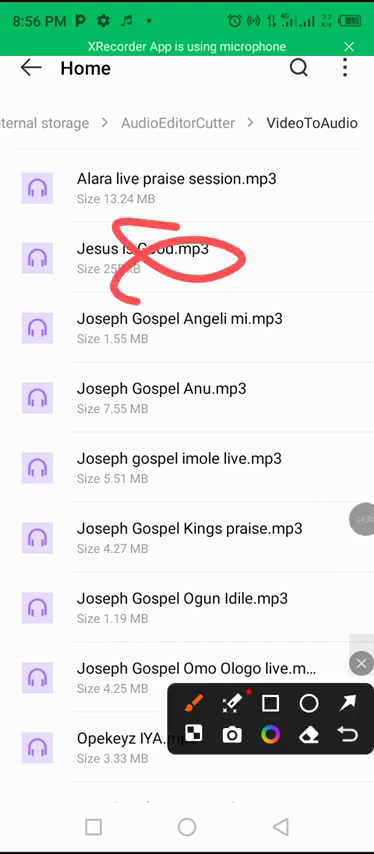
scroll(down, 3)
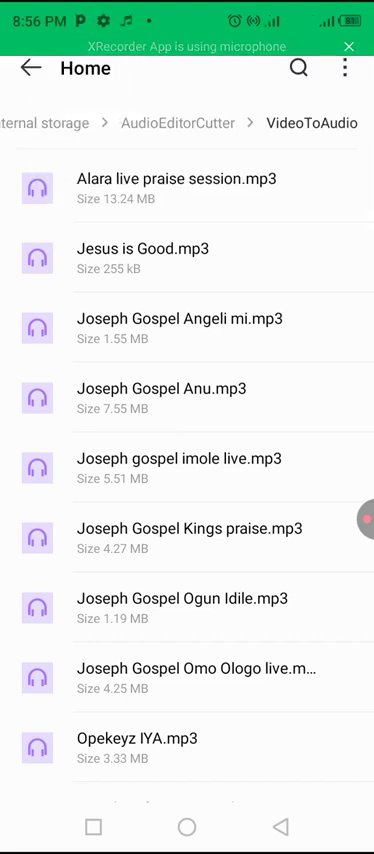
Return to File Manager's start screen where Jesus is Good.mp3 shows among recent documents.
click(28, 68)
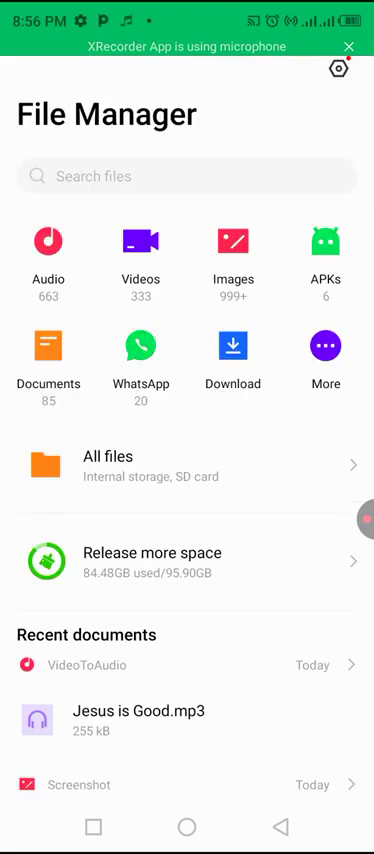
click(364, 520)
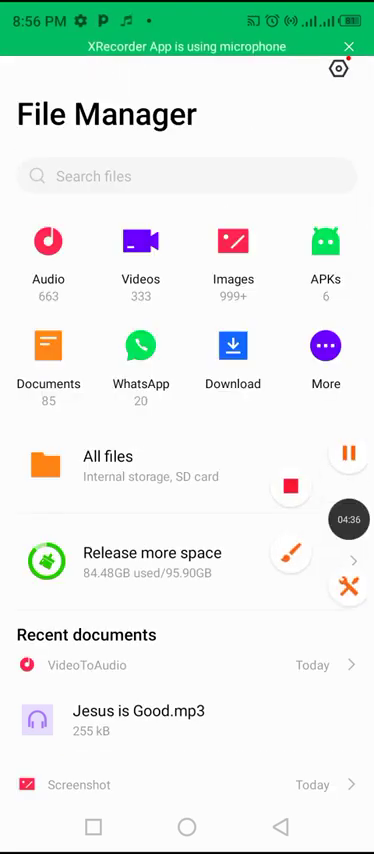